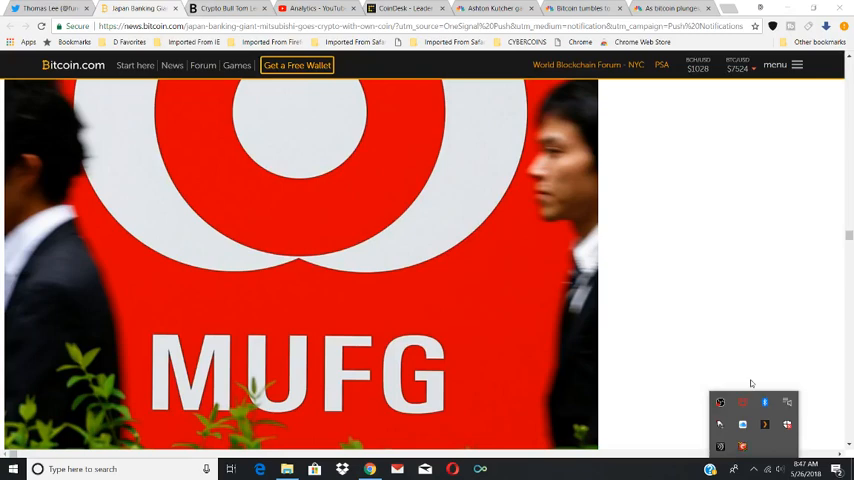
{"action": "mouse_move", "coordinate": [737, 331]}
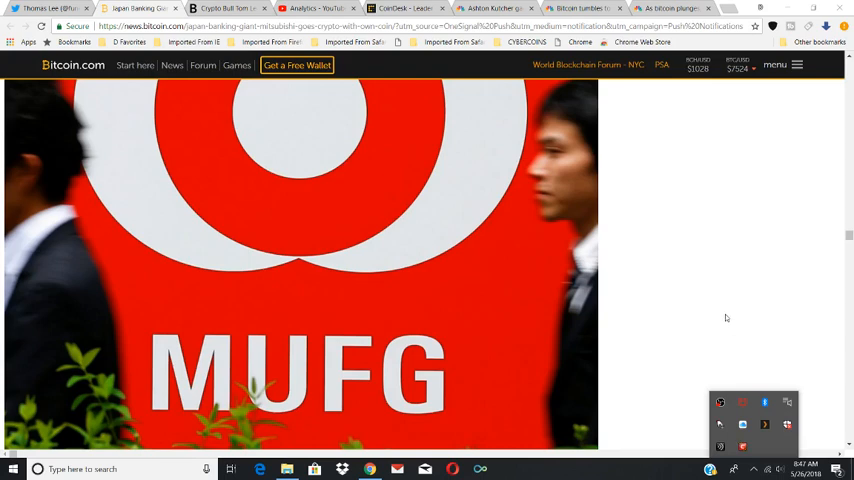
{"action": "mouse_move", "coordinate": [725, 310]}
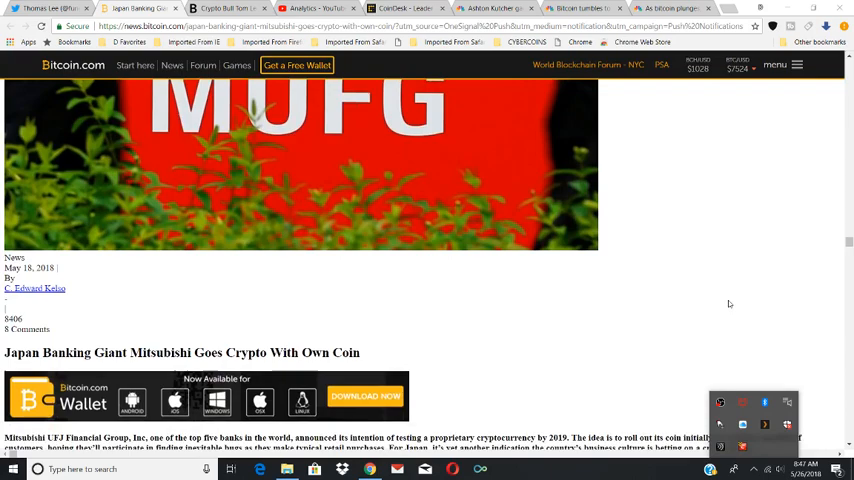
{"action": "scroll", "scroll_direction": "down", "scroll_amount": 3}
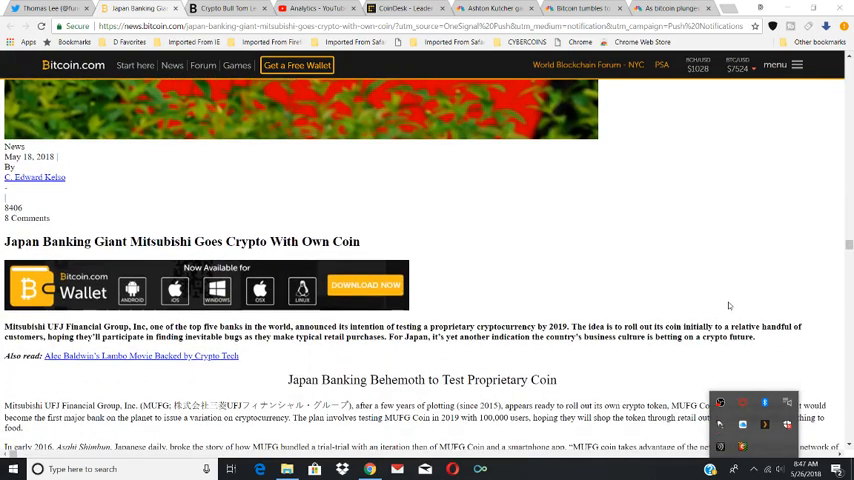
{"action": "scroll", "scroll_direction": "down", "scroll_amount": 3}
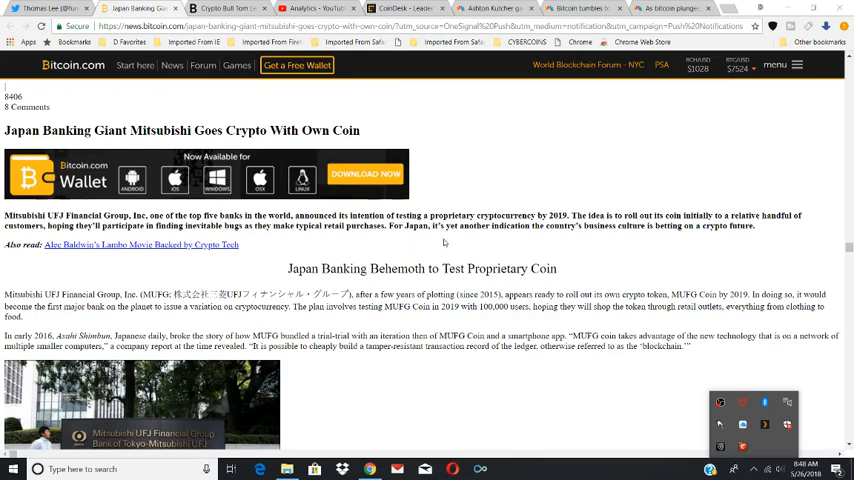
{"action": "scroll", "scroll_direction": "down", "scroll_amount": 3}
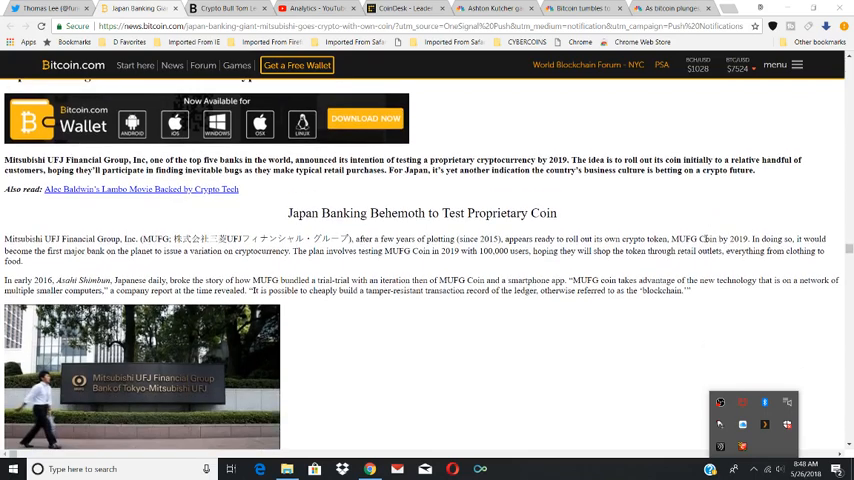
{"action": "scroll", "scroll_direction": "down", "scroll_amount": 3}
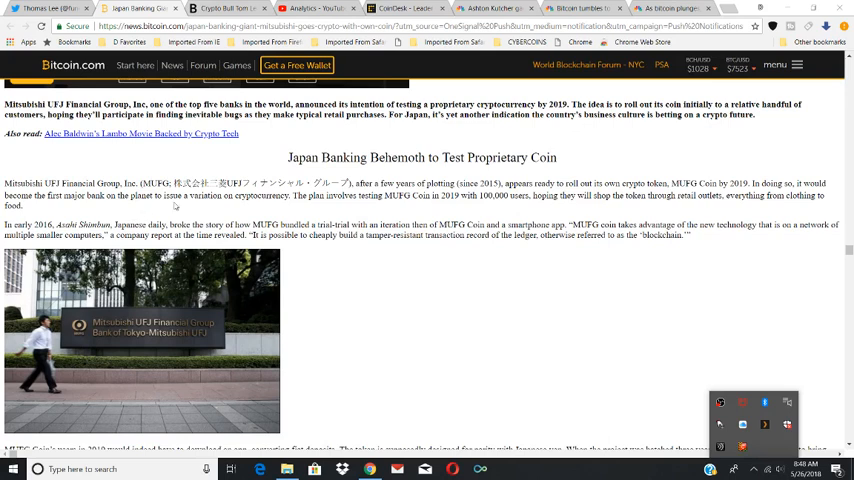
{"action": "mouse_move", "coordinate": [275, 206]}
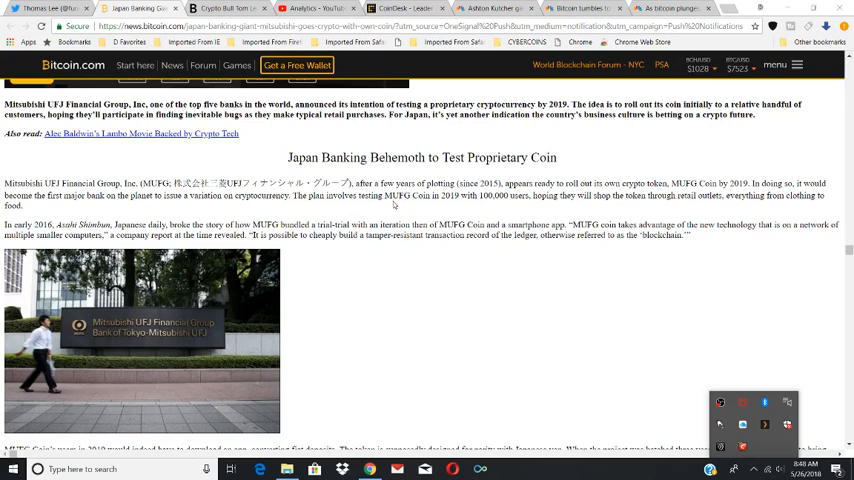
{"action": "mouse_move", "coordinate": [465, 205]}
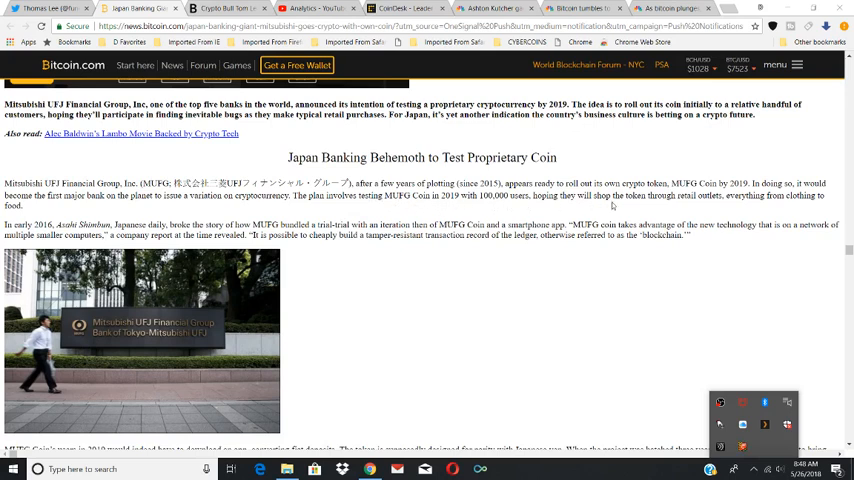
{"action": "mouse_move", "coordinate": [766, 205]}
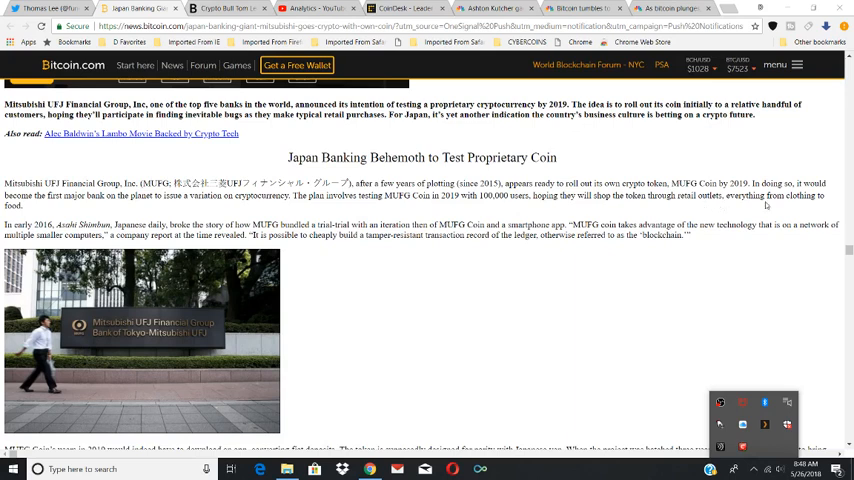
{"action": "mouse_move", "coordinate": [358, 244]}
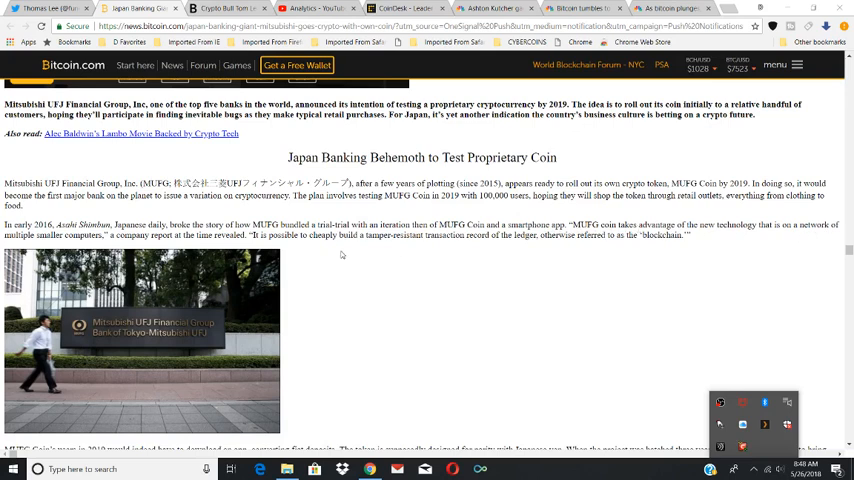
{"action": "mouse_move", "coordinate": [291, 246]}
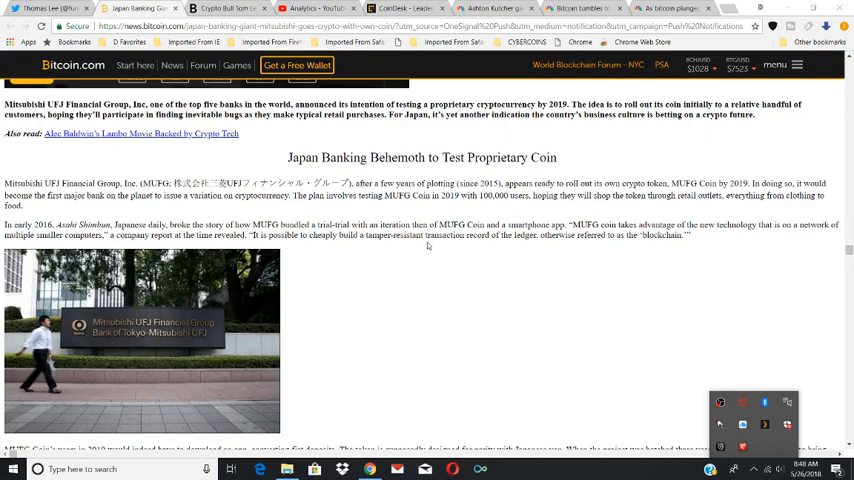
{"action": "mouse_move", "coordinate": [523, 245]}
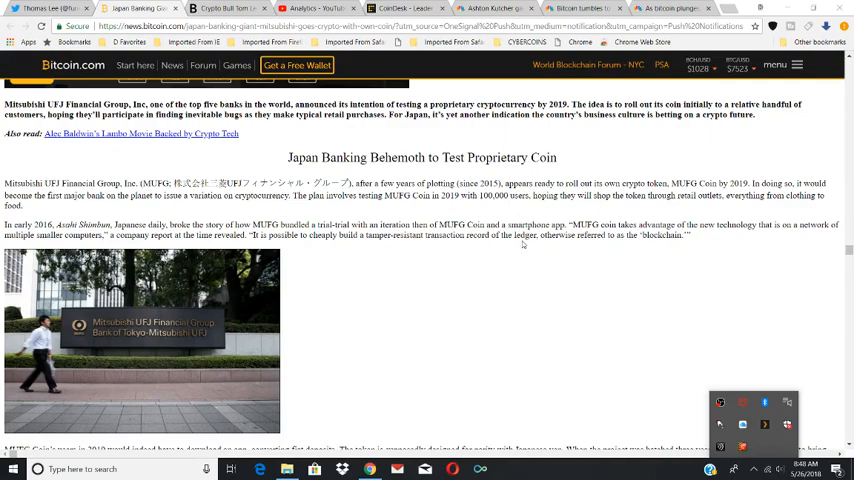
{"action": "scroll", "scroll_direction": "down", "scroll_amount": 3}
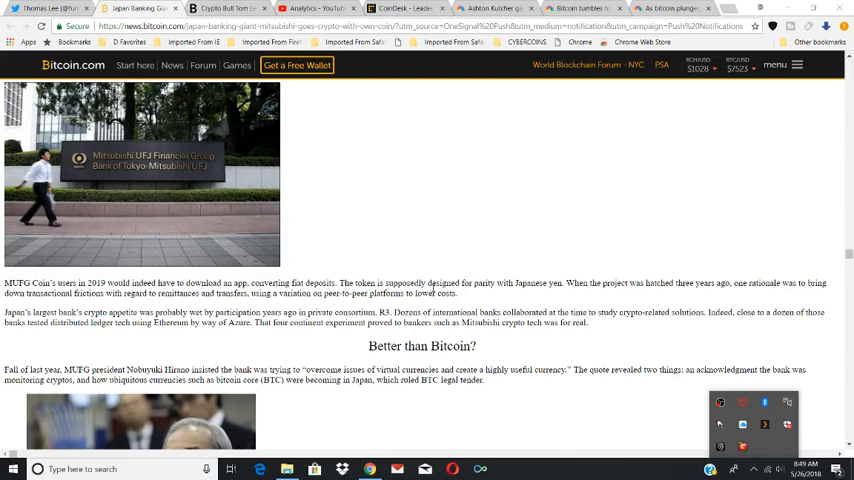
{"action": "mouse_move", "coordinate": [575, 291]}
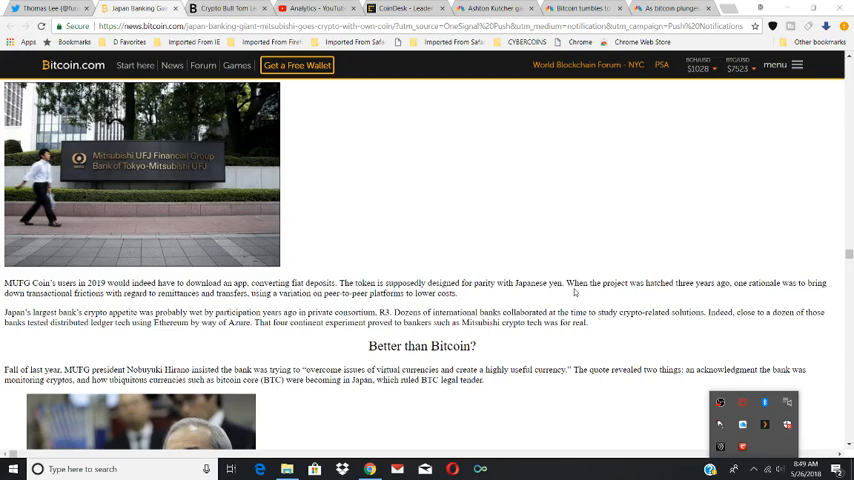
{"action": "mouse_move", "coordinate": [764, 298]}
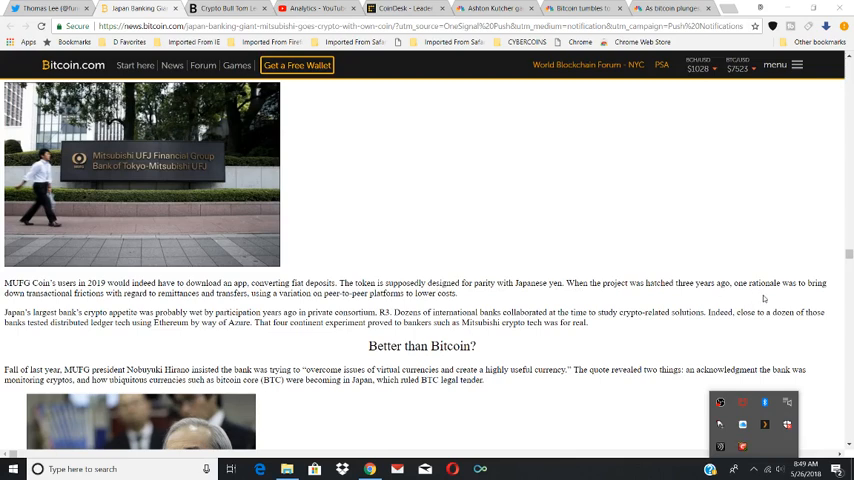
{"action": "mouse_move", "coordinate": [82, 308]}
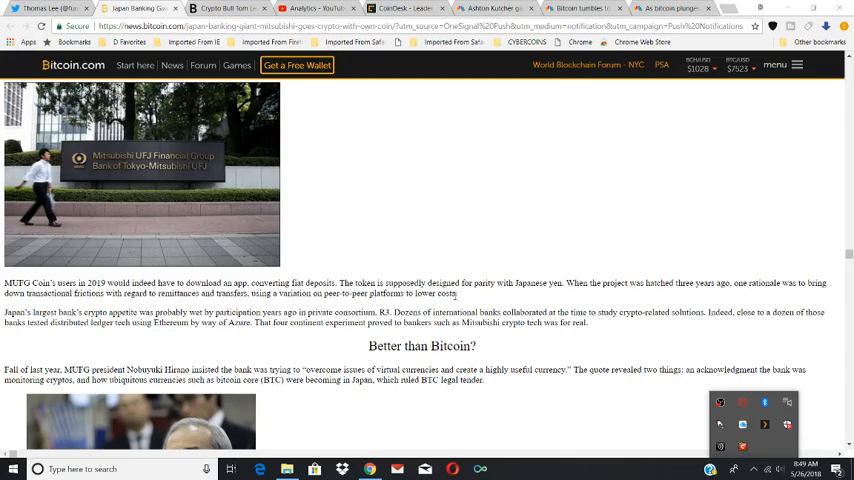
{"action": "mouse_move", "coordinate": [126, 336]}
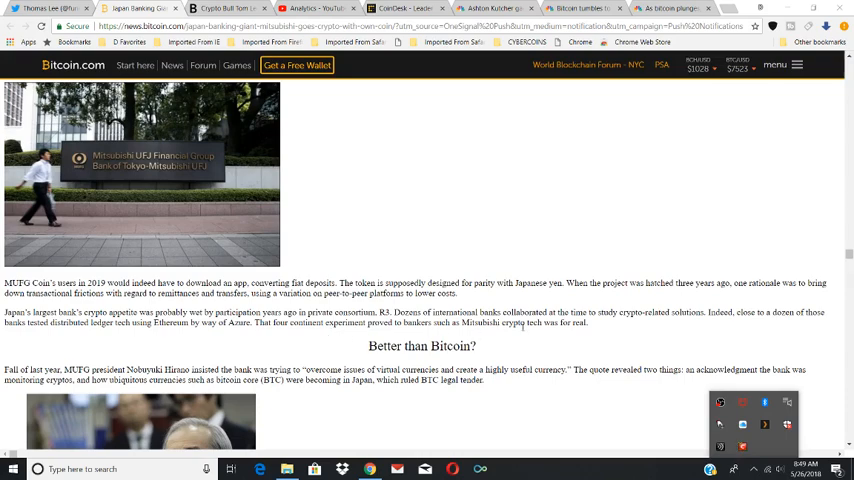
{"action": "scroll", "scroll_direction": "down", "scroll_amount": 3}
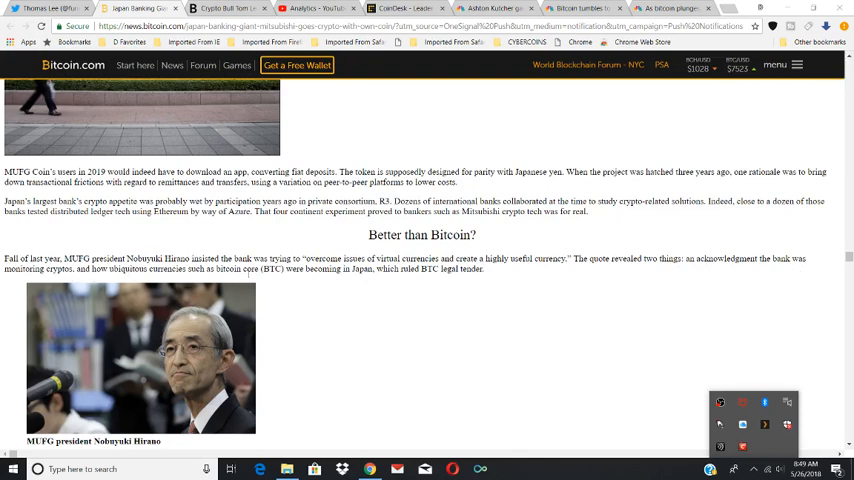
{"action": "mouse_move", "coordinate": [390, 283]}
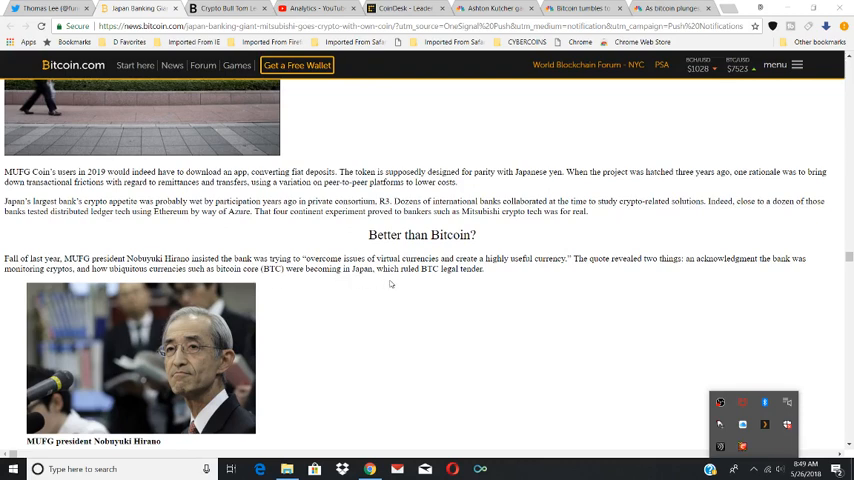
{"action": "mouse_move", "coordinate": [477, 280]}
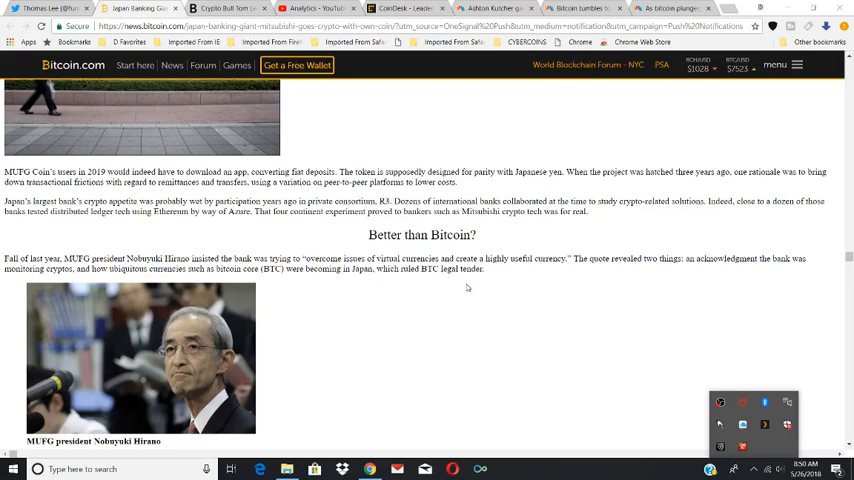
{"action": "mouse_move", "coordinate": [427, 286]}
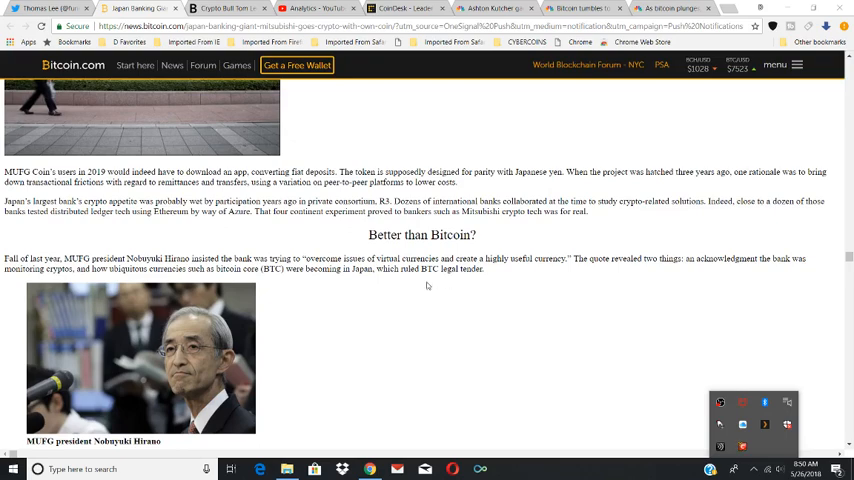
{"action": "scroll", "scroll_direction": "down", "scroll_amount": 3}
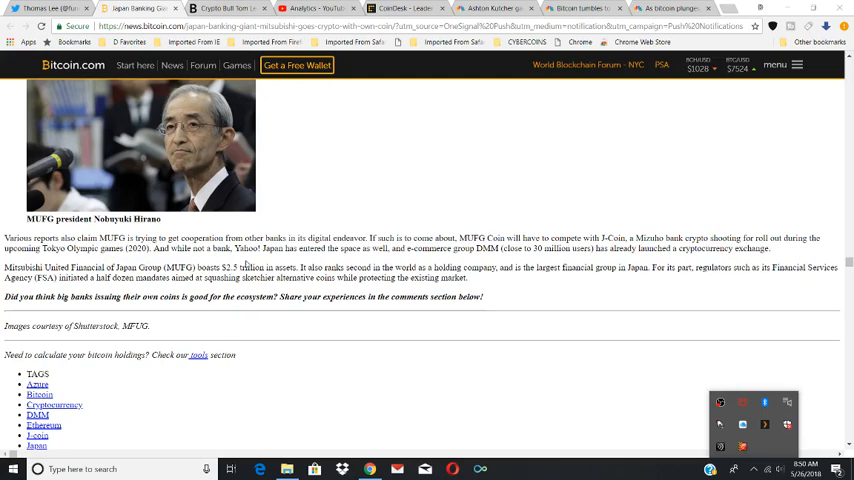
{"action": "mouse_move", "coordinate": [413, 258]}
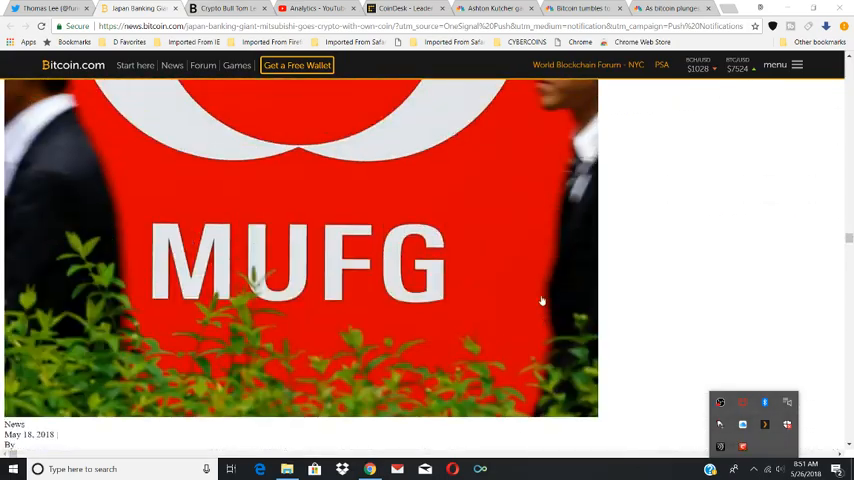
{"action": "scroll", "scroll_direction": "down", "scroll_amount": 3}
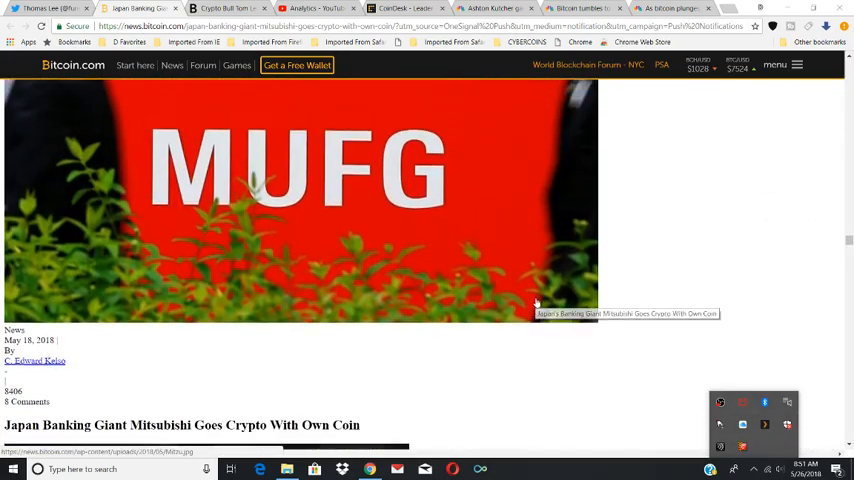
{"action": "scroll", "scroll_direction": "down", "scroll_amount": 3}
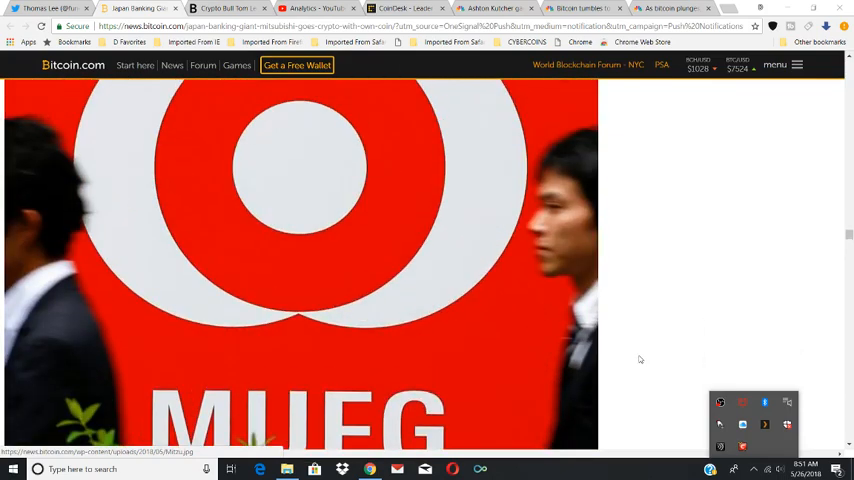
{"action": "mouse_move", "coordinate": [720, 402]}
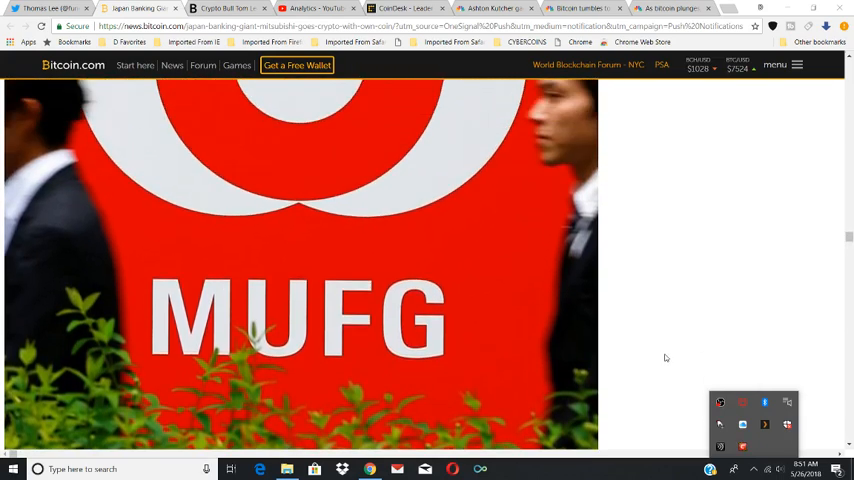
{"action": "mouse_move", "coordinate": [720, 402]}
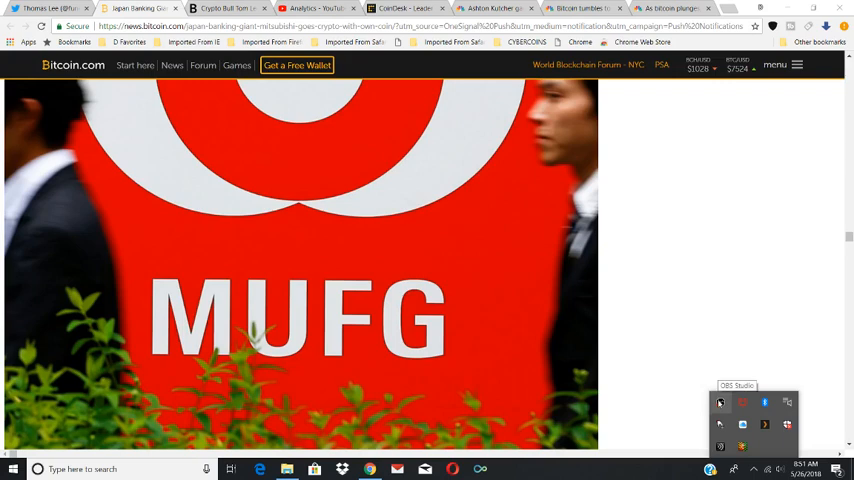